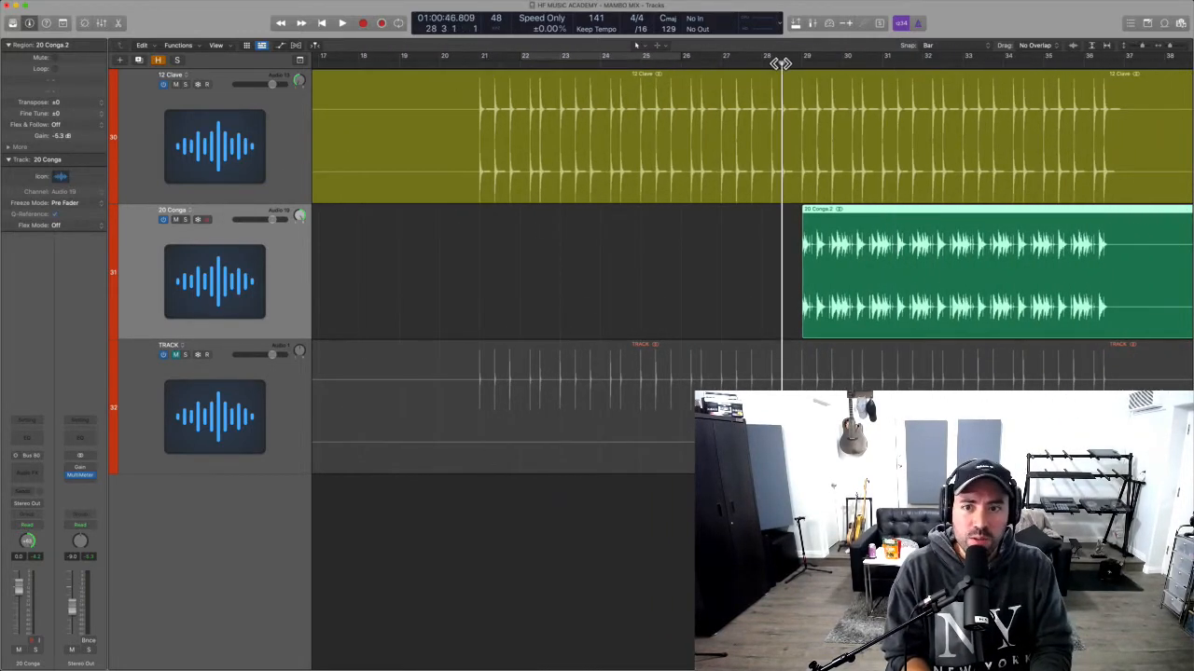
Play the arrangement to hear the clave and conga parts together from the clave hits
key(space)
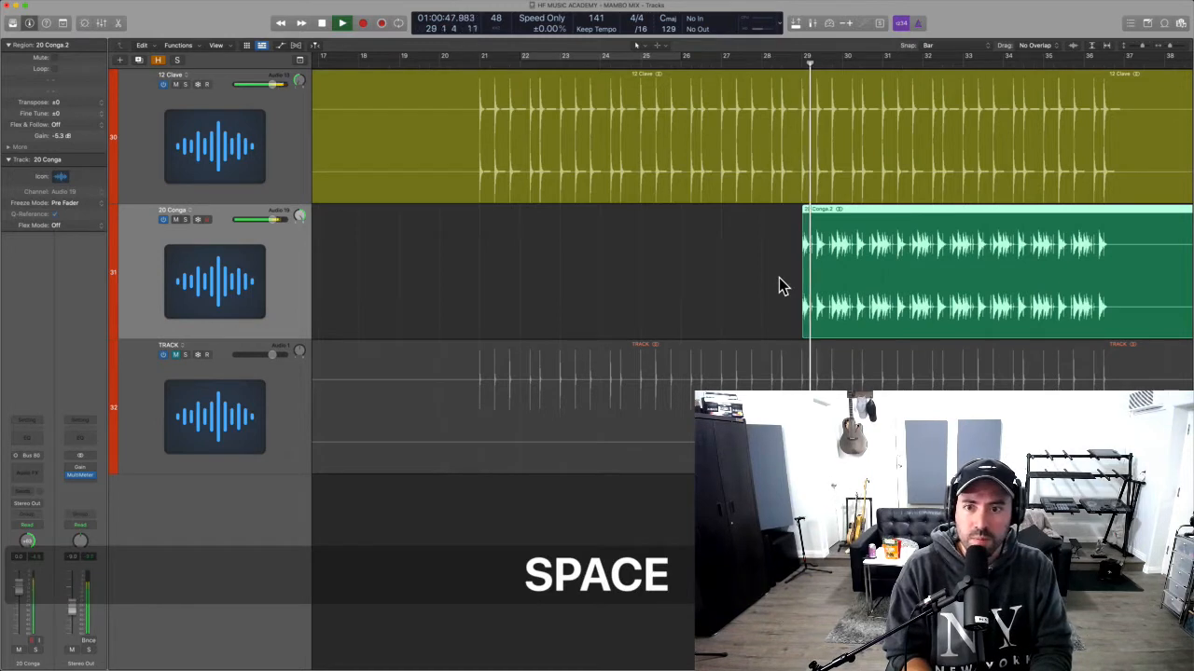
key(space)
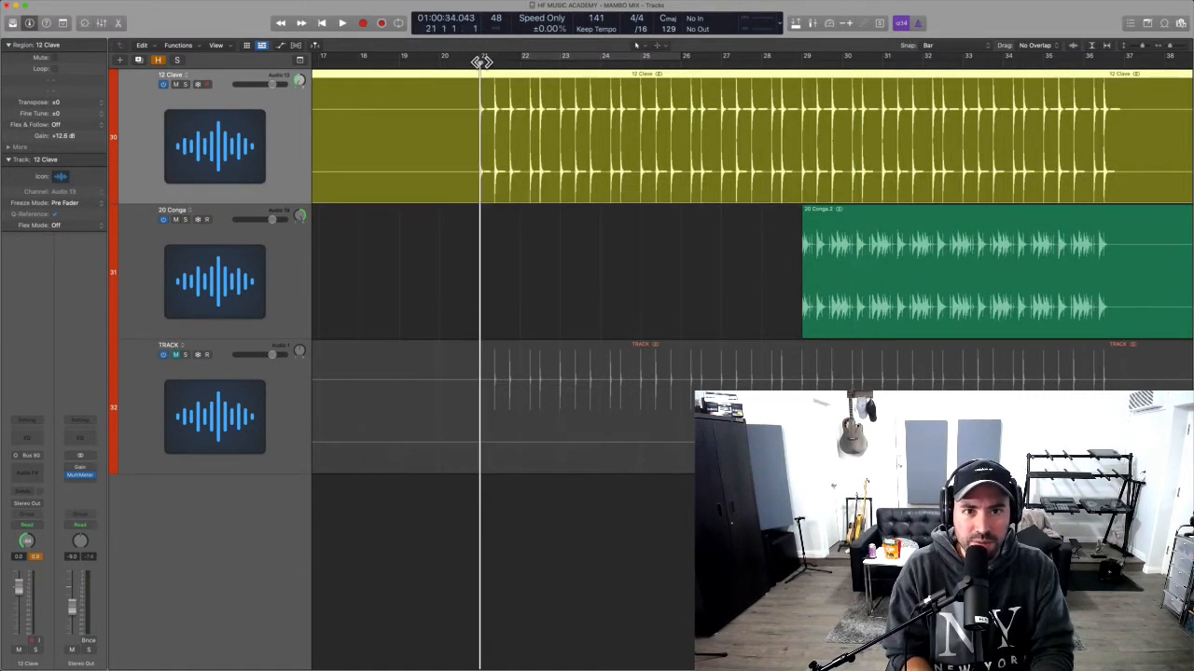
key(space)
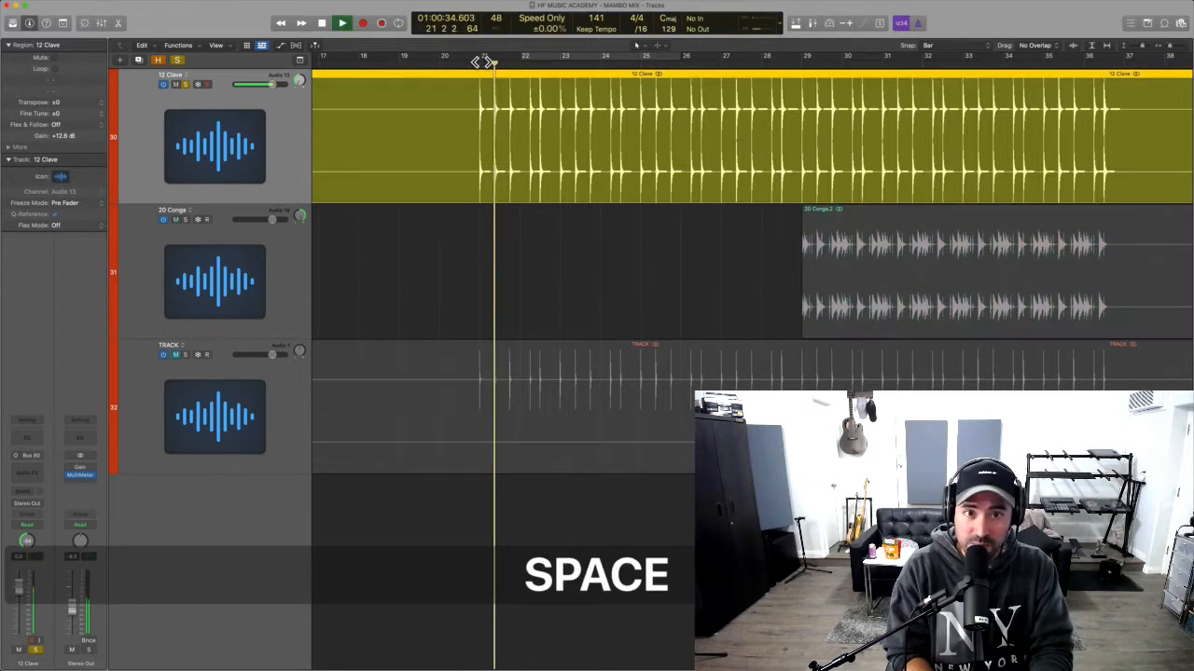
key(space)
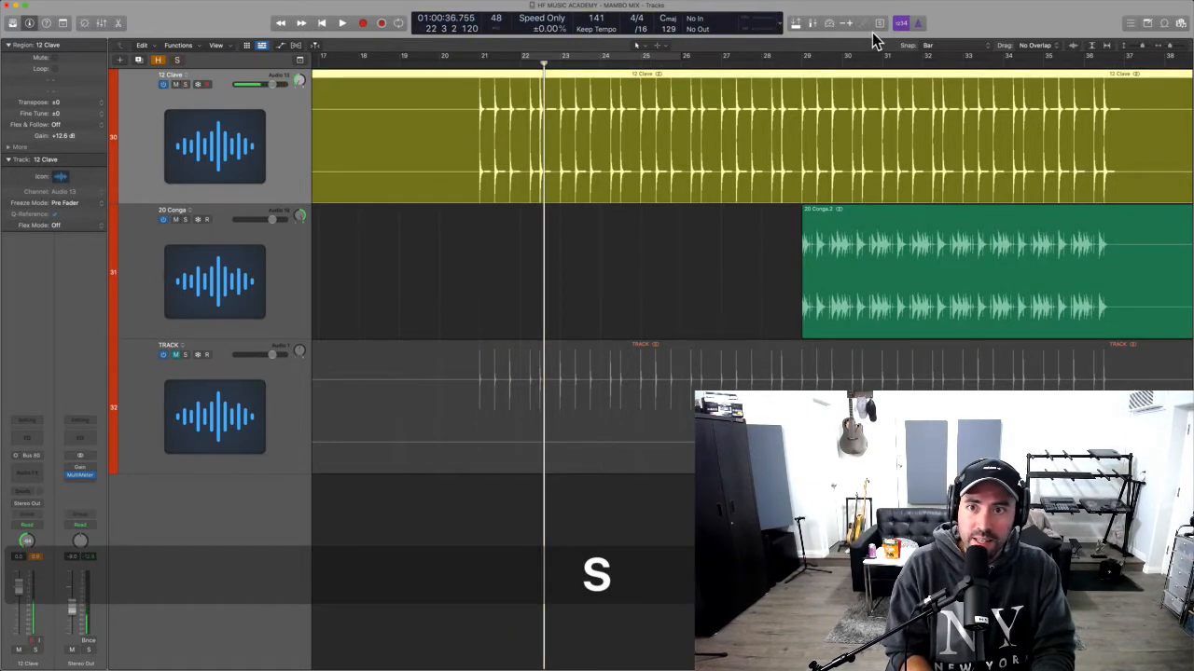
Solo the 20 Conga 2 region and play it back on its own
click(933, 271)
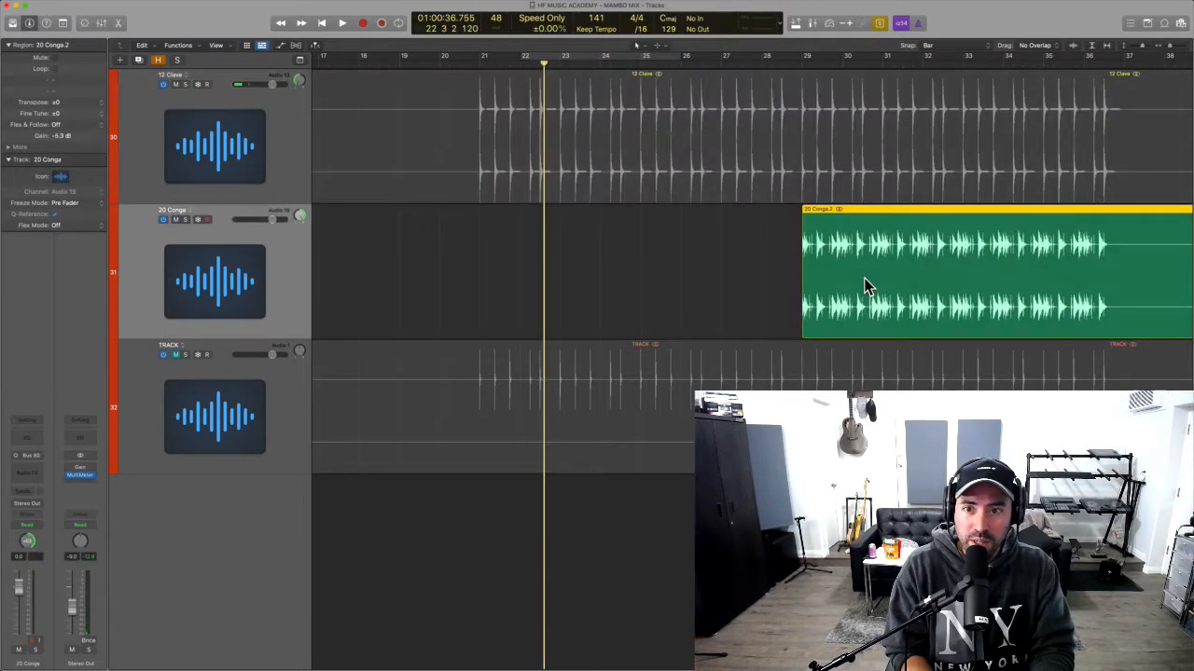
key(space)
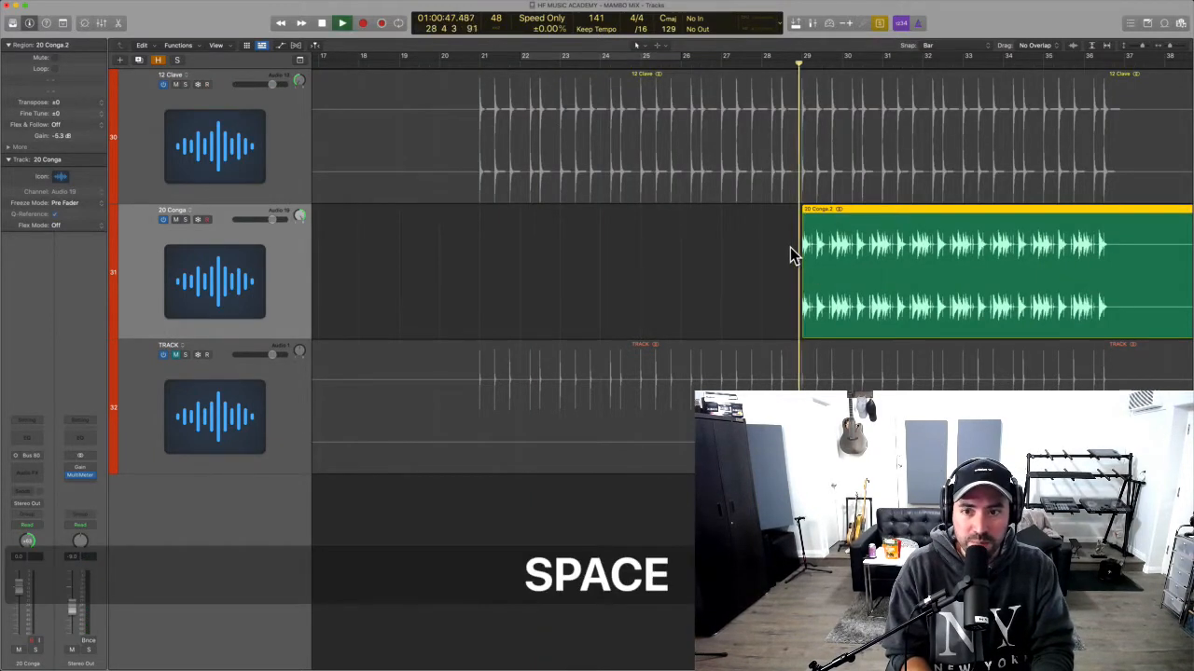
key(space)
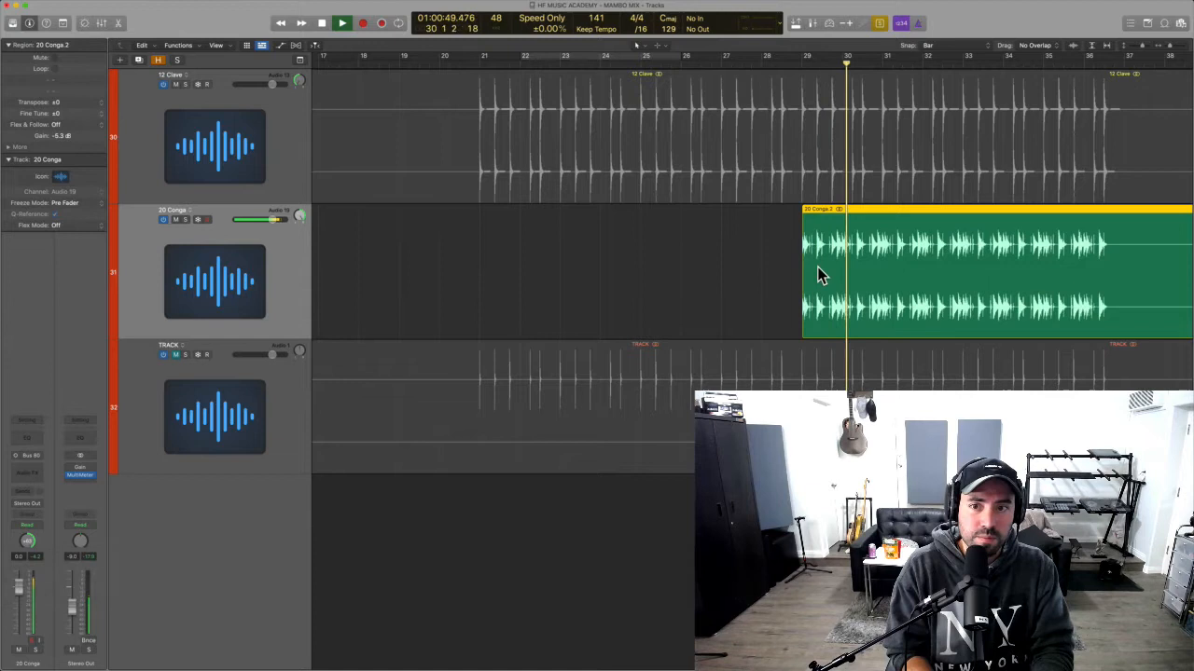
key(space)
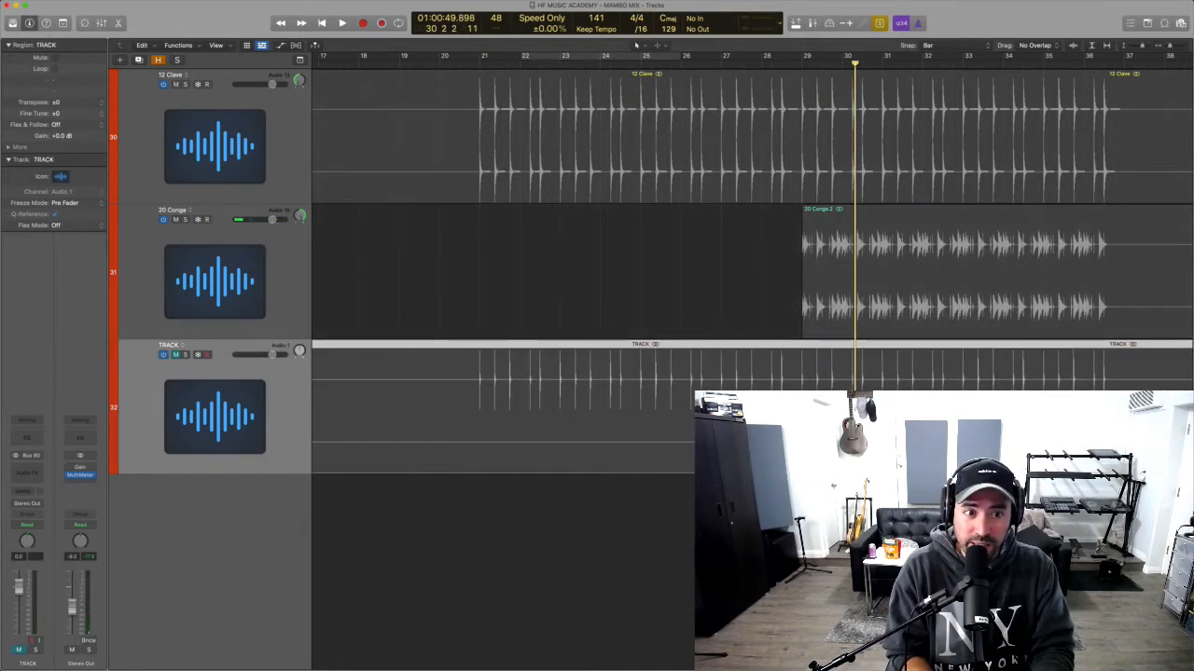
Play back the combined TRACK recording to hear clave and conga together
key(space)
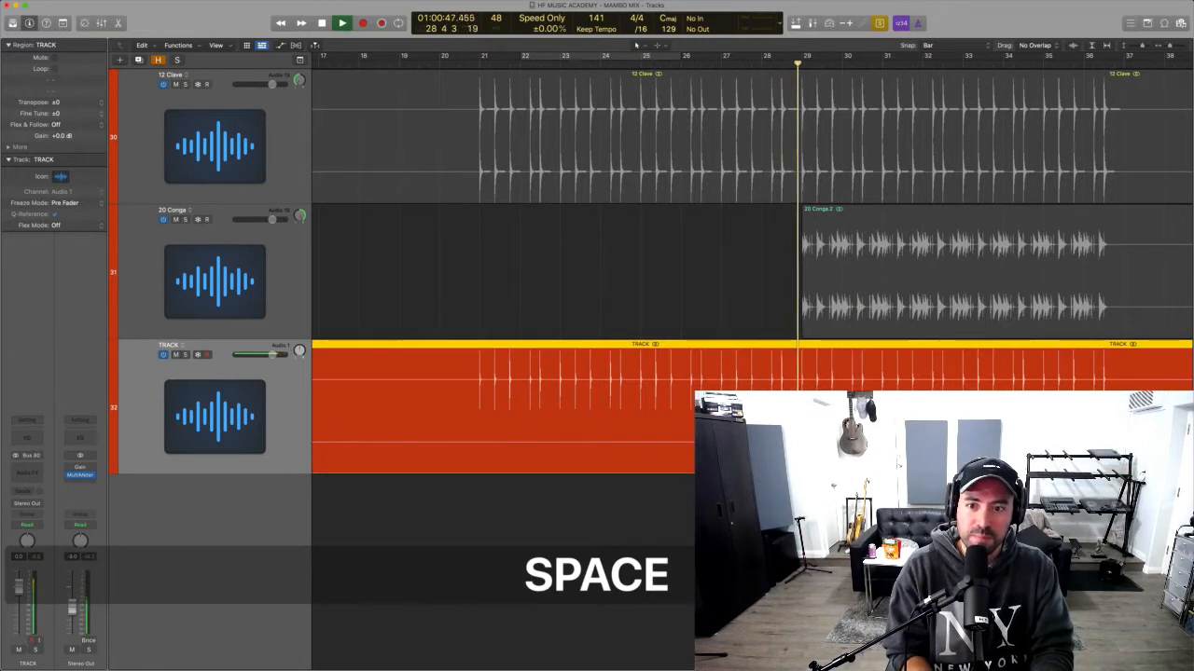
key(space)
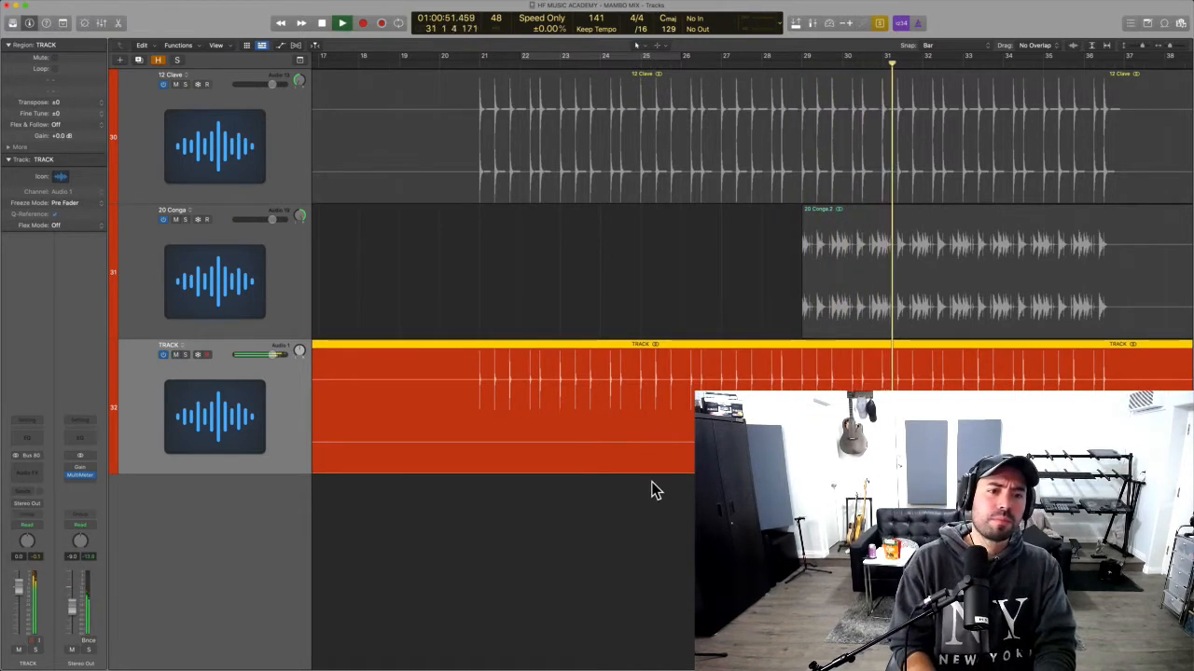
key(space)
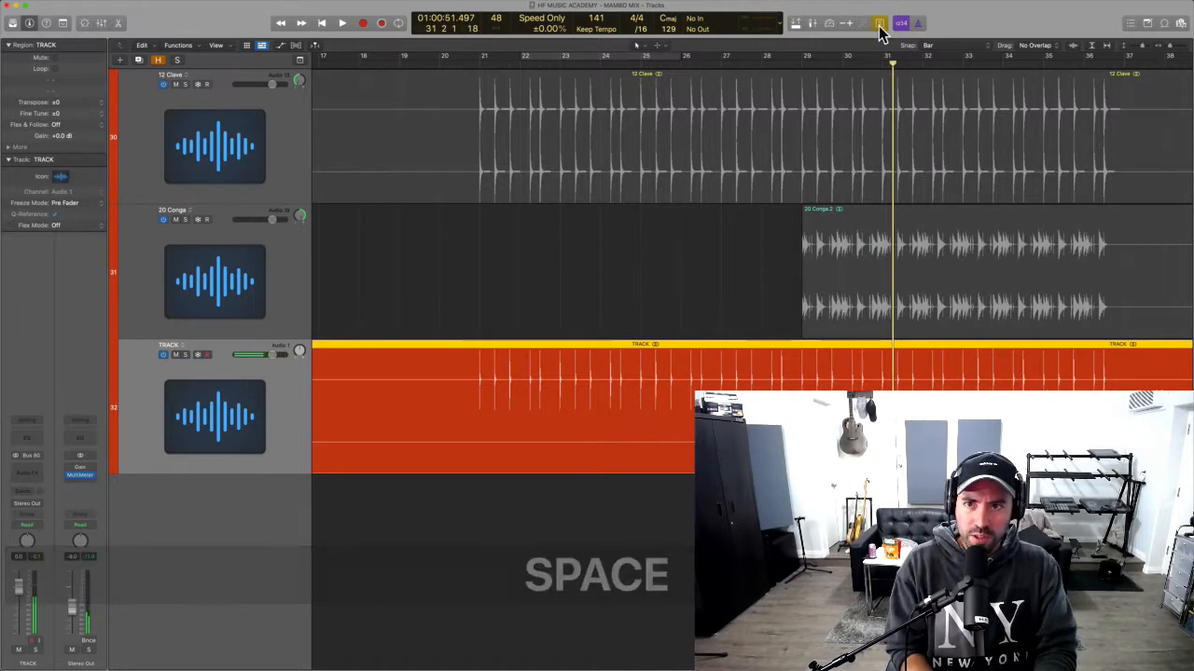
key(s)
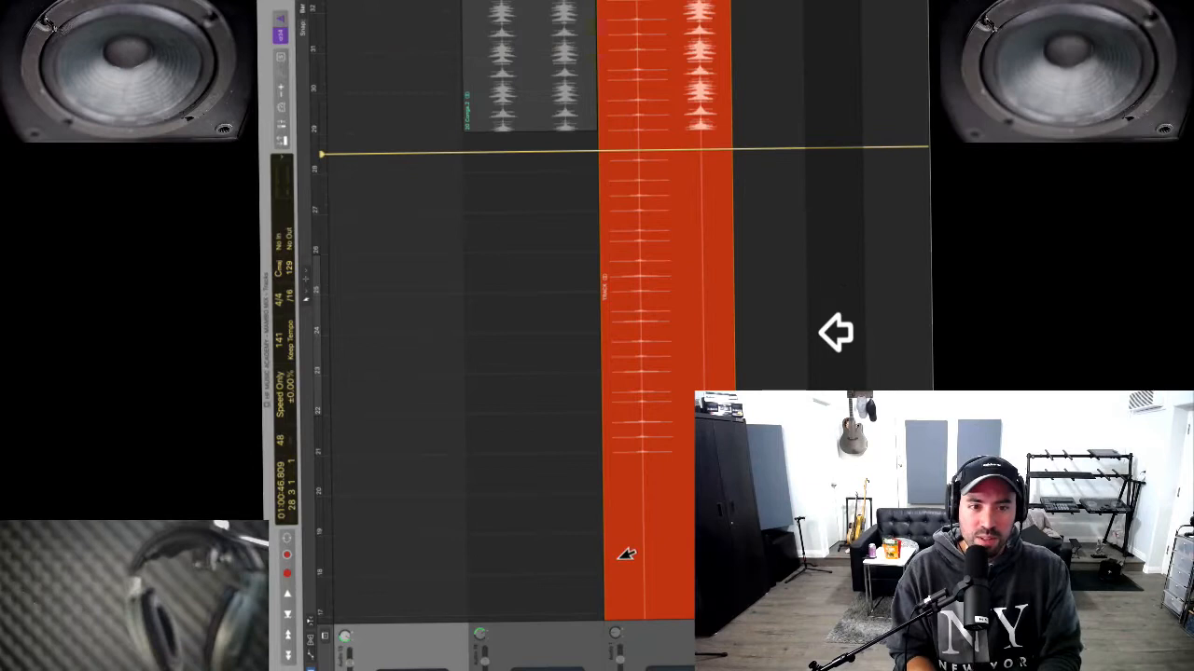
Play back the trimmed TRACK 2 region starting at bar 21
key(space)
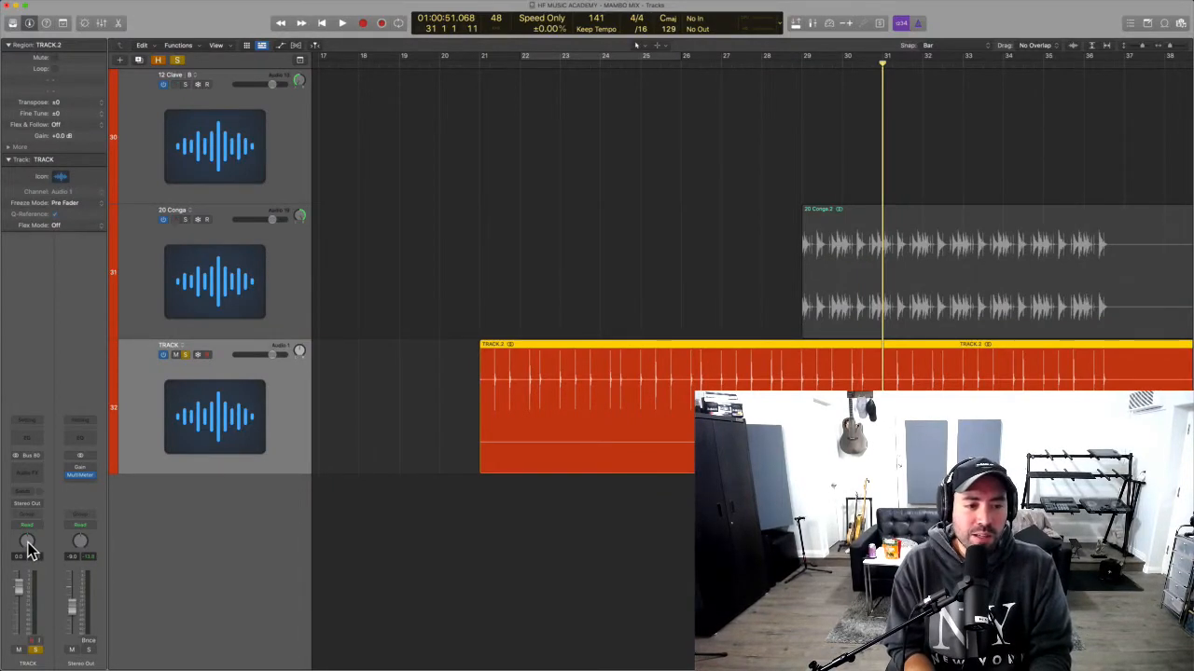
Switch the TRACK channel's pan knob to Stereo Pan and audition it
click(28, 541)
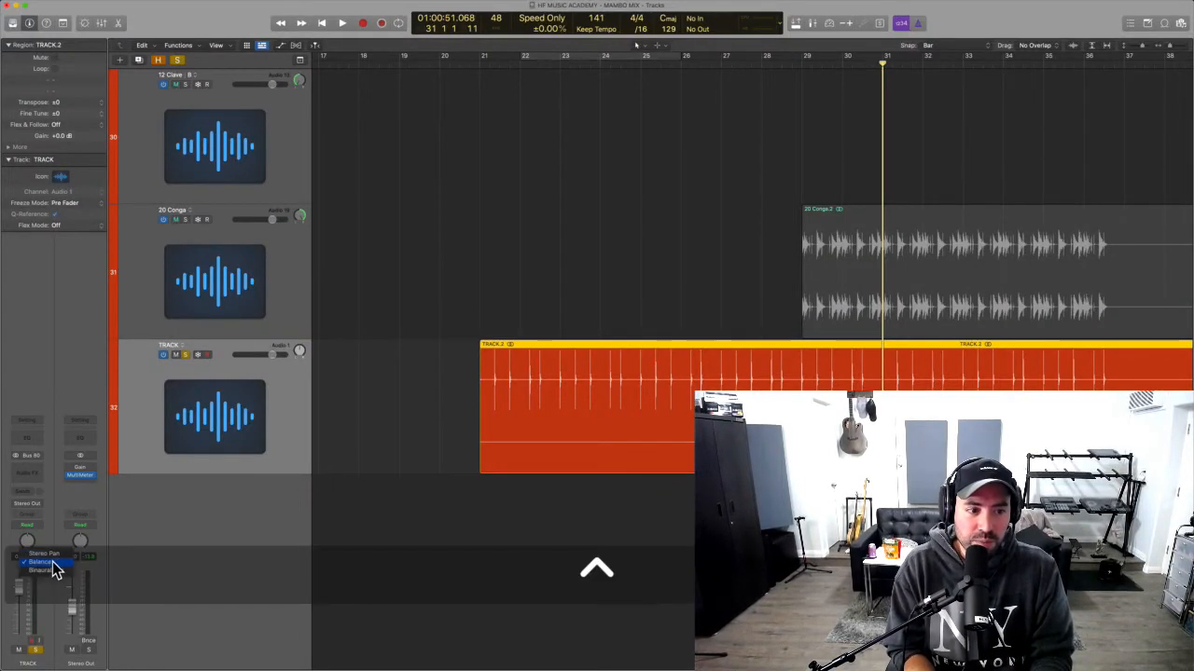
click(44, 554)
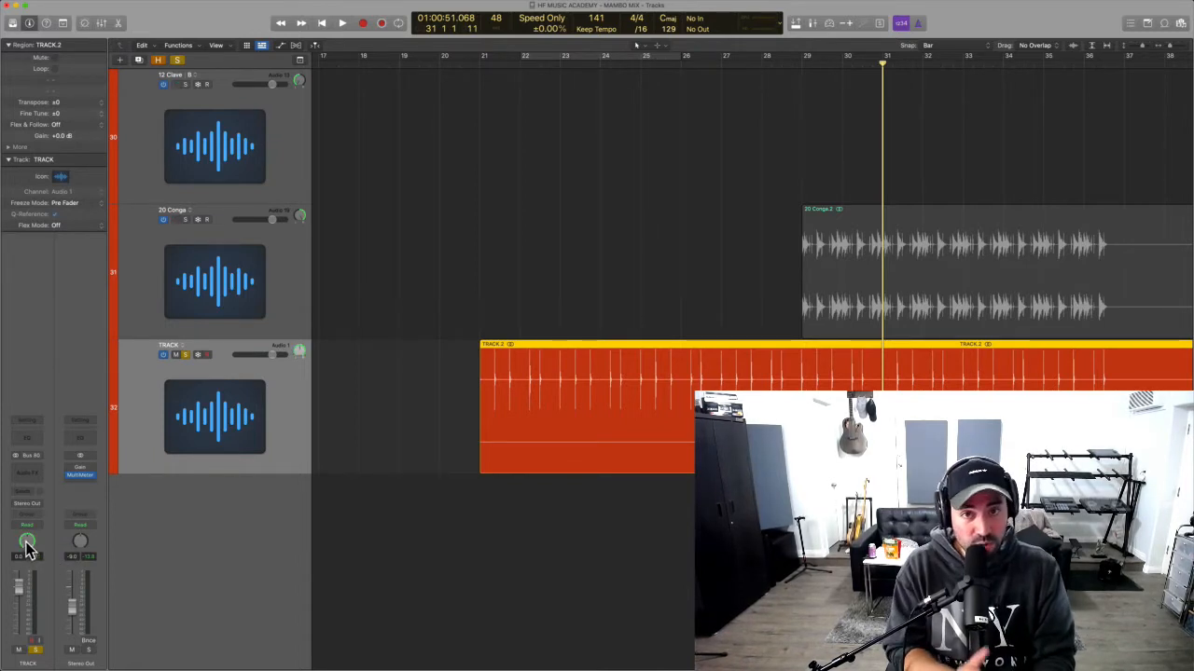
key(space)
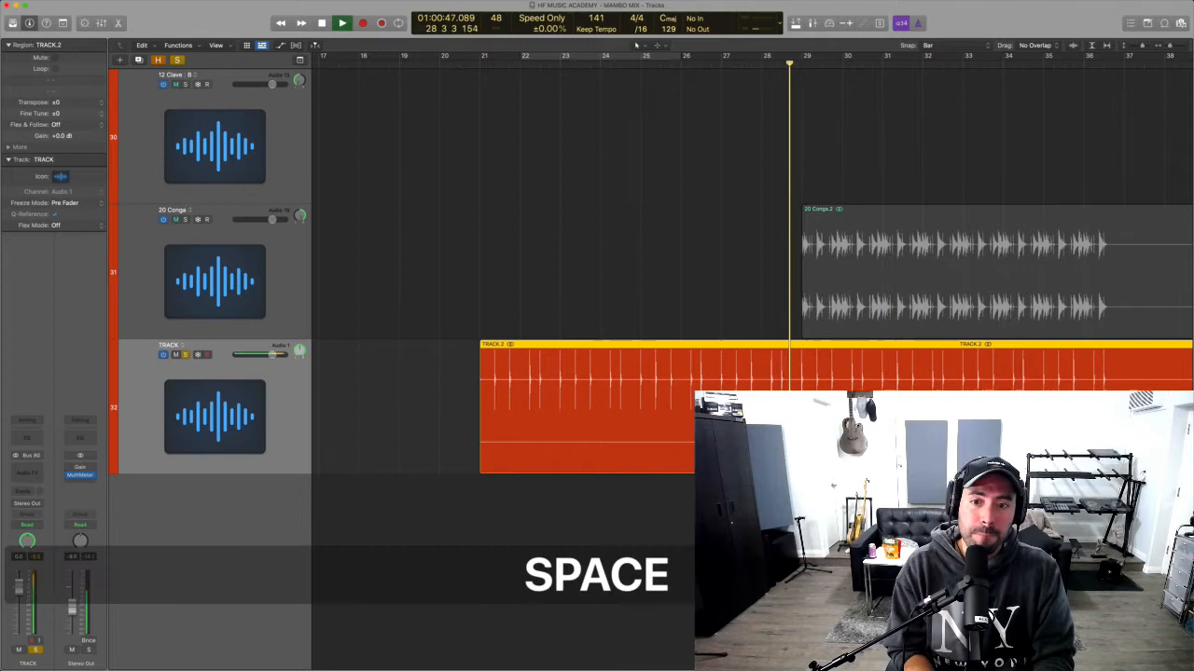
key(space)
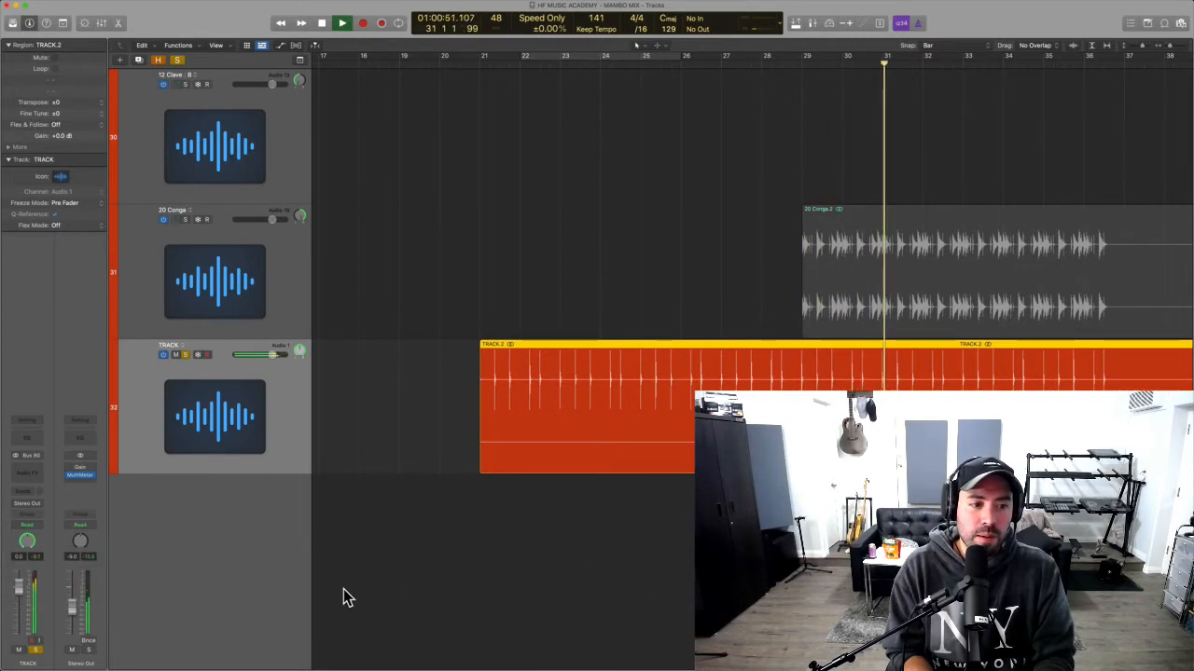
Swap the channel's left and right sides and play back the flipped result
key(space)
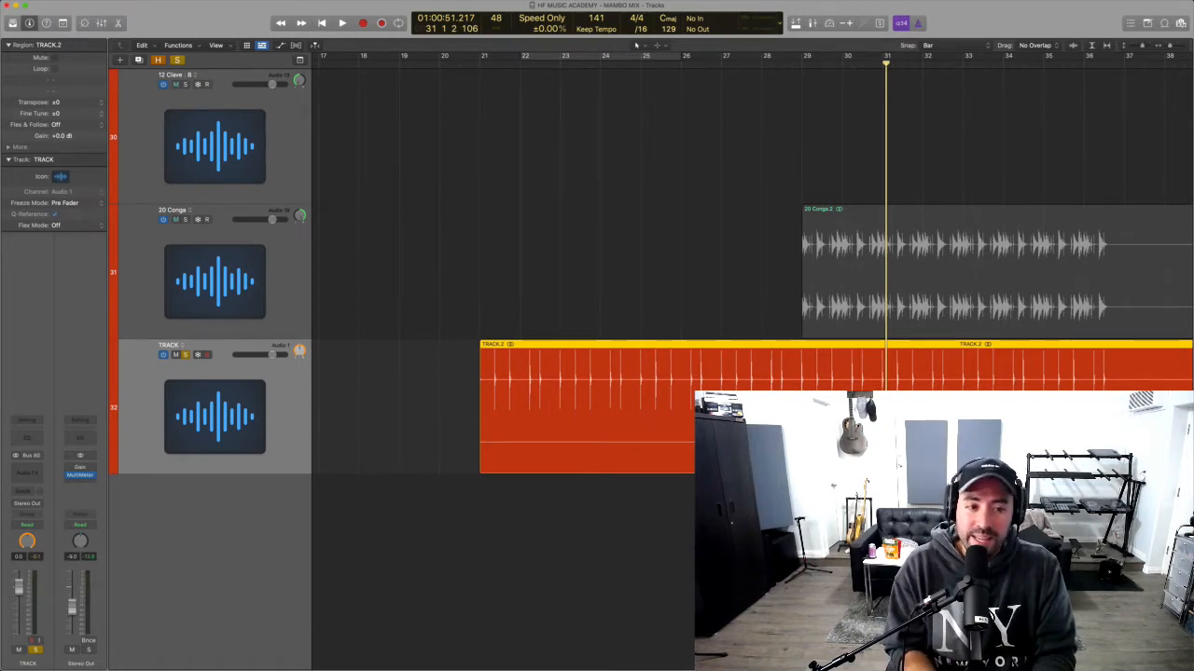
key(space)
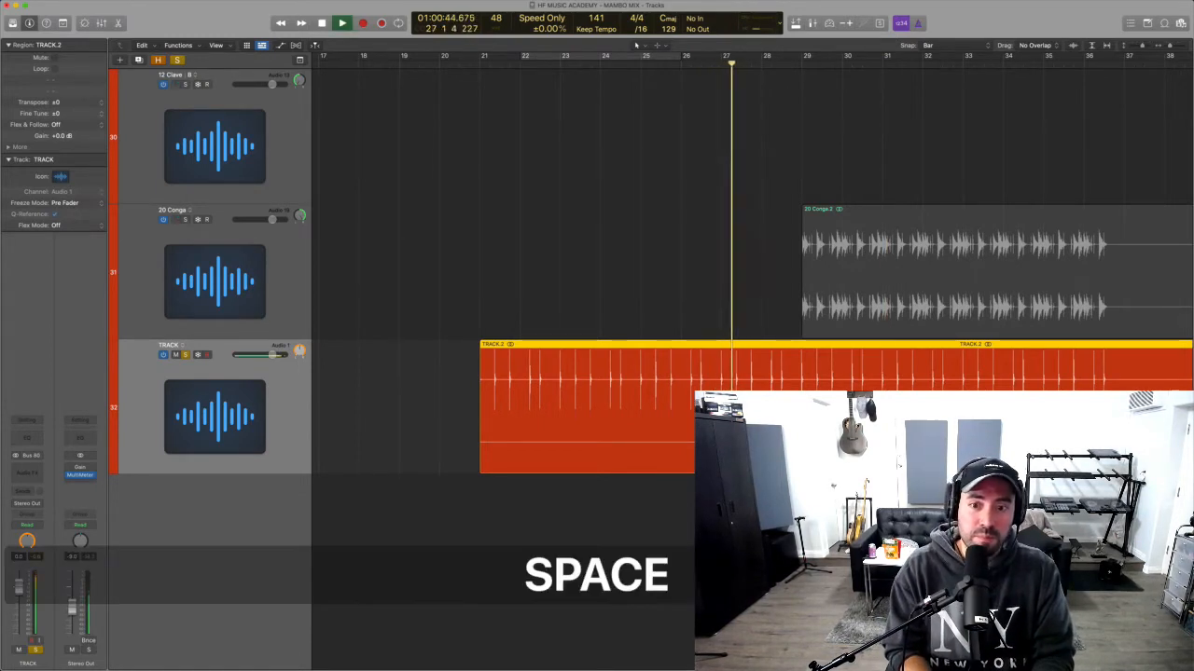
key(space)
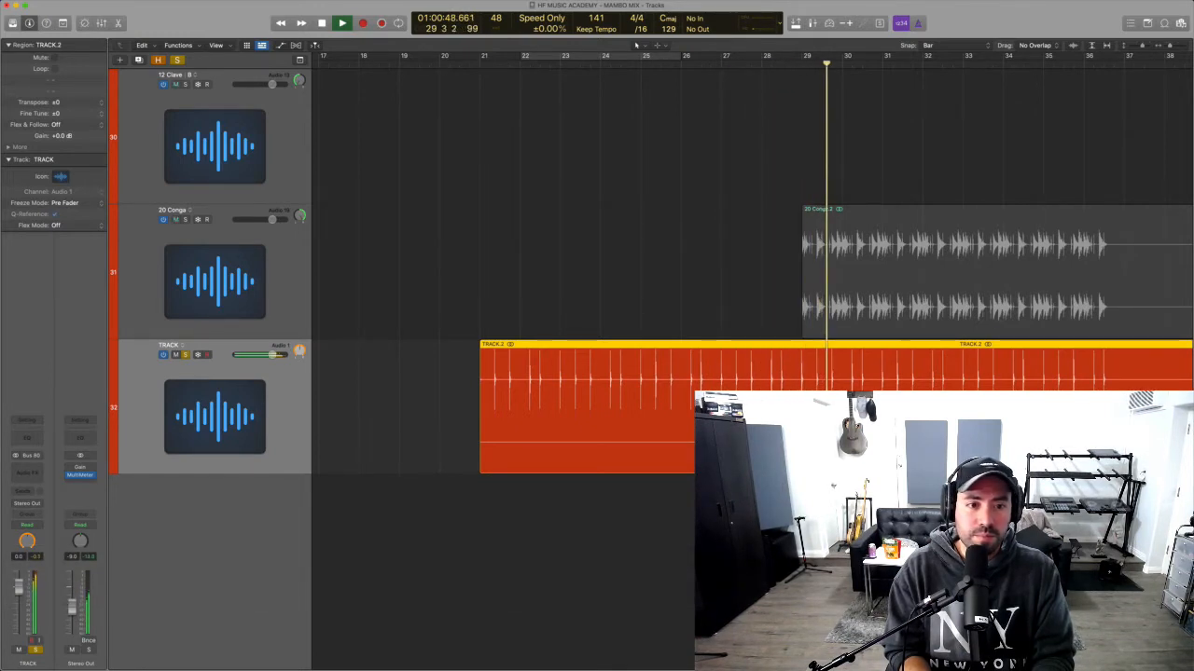
key(space)
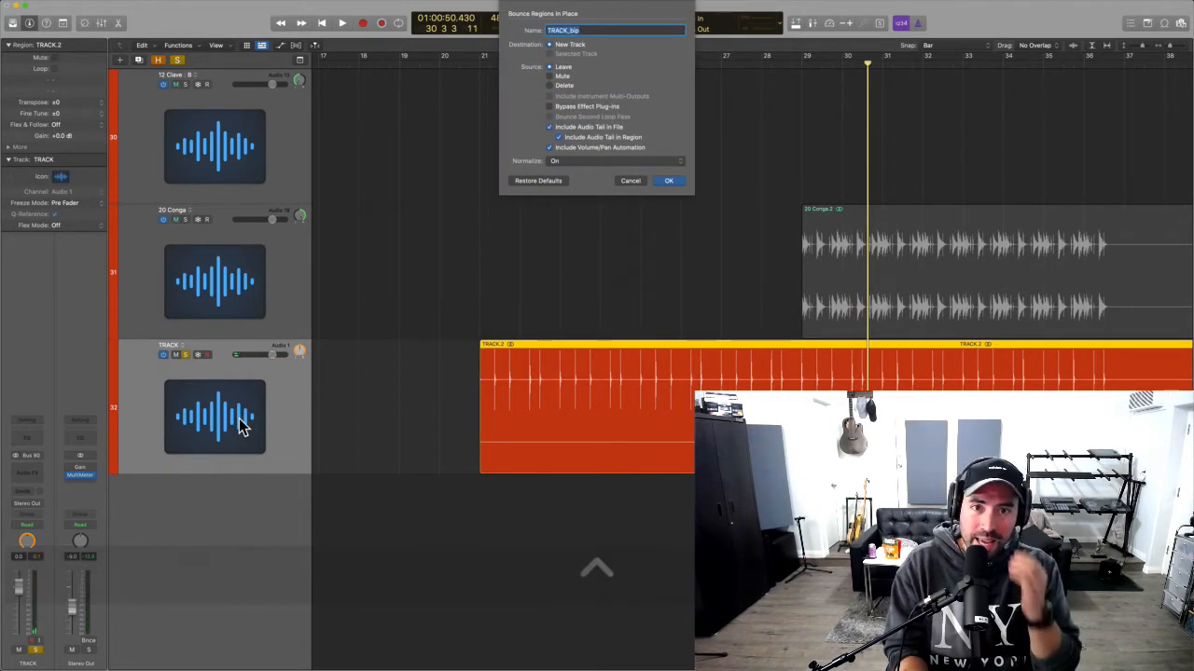
Confirm Bounce Regions in Place with the default settings for the TRACK 2 region
click(668, 180)
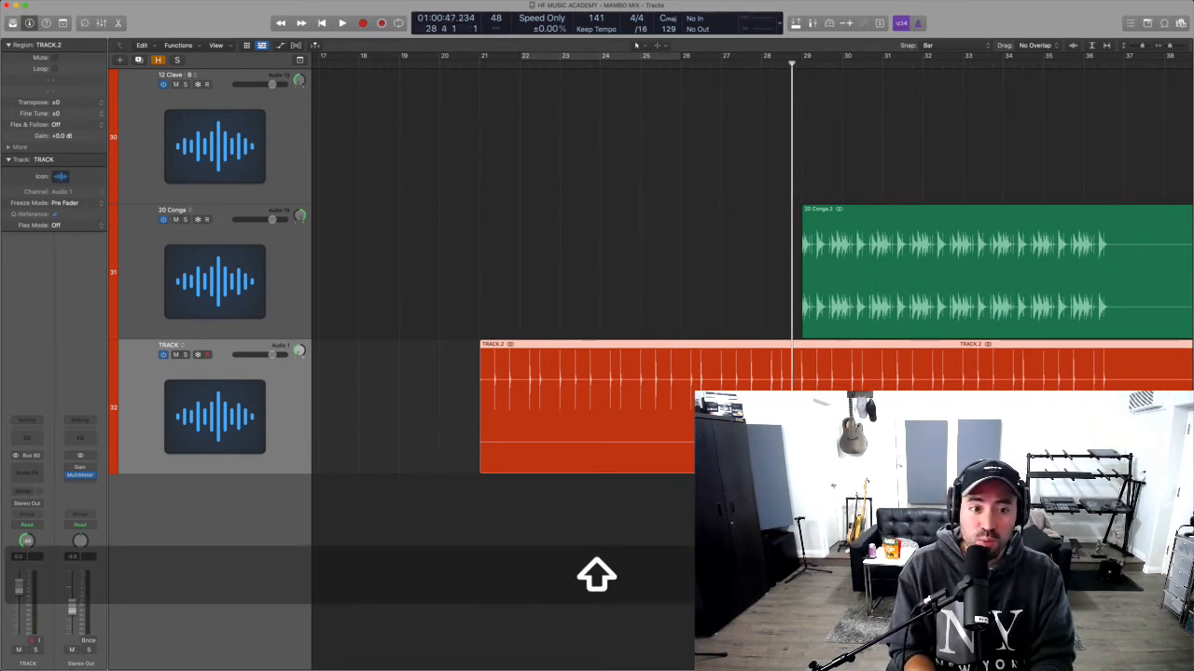
Play back the bounced TRACK 2 region with the swapped stereo image
key(space)
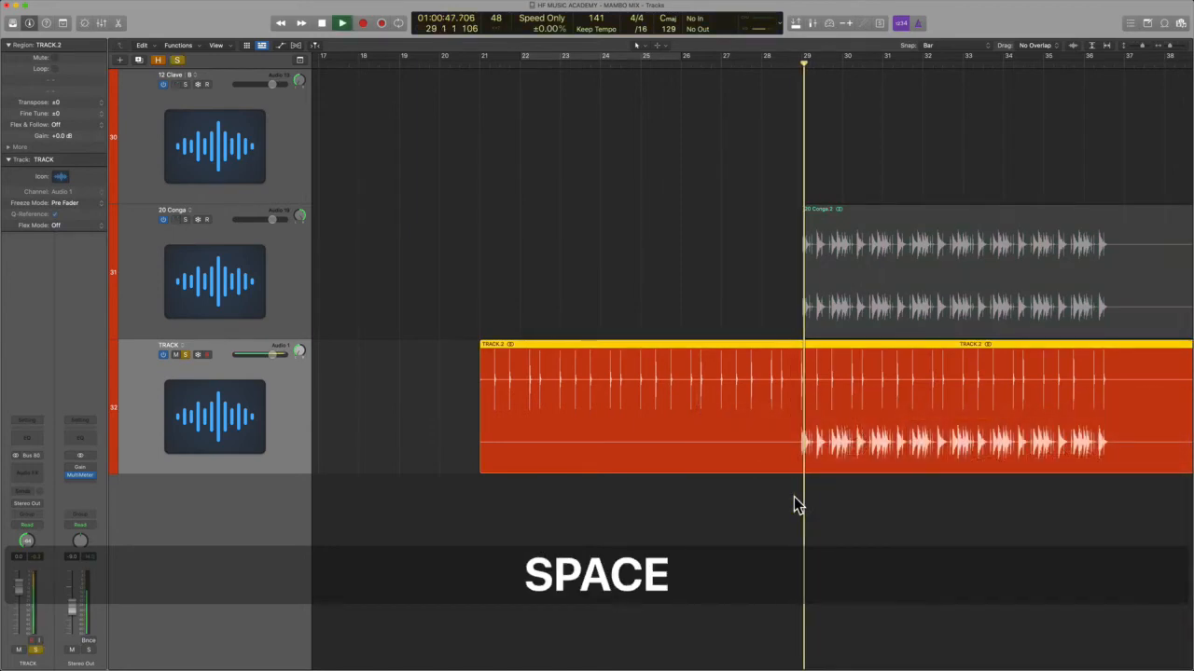
key(space)
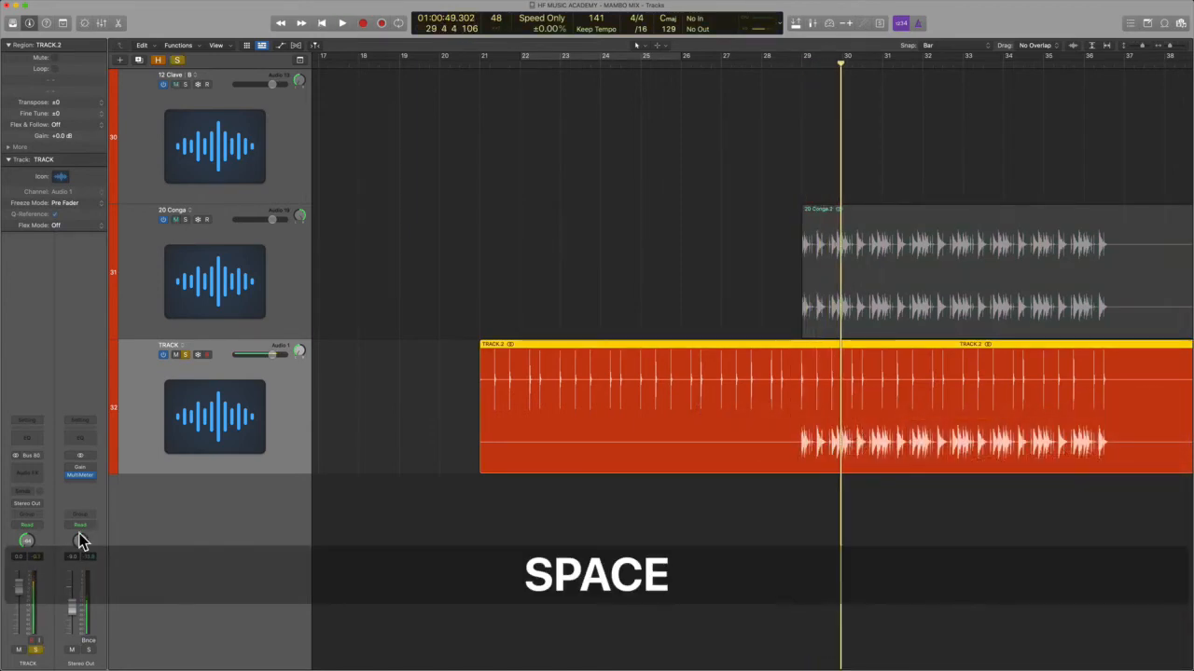
key(space)
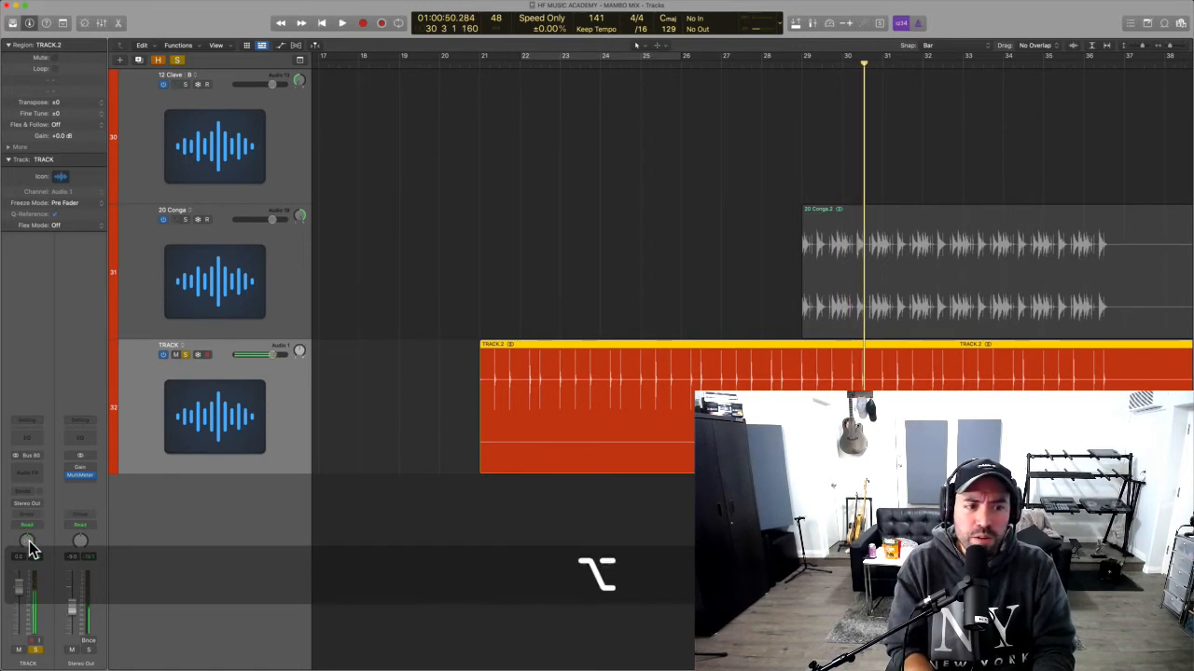
Reset the stereo pan knob to its neutral default and compare playback
click(28, 540)
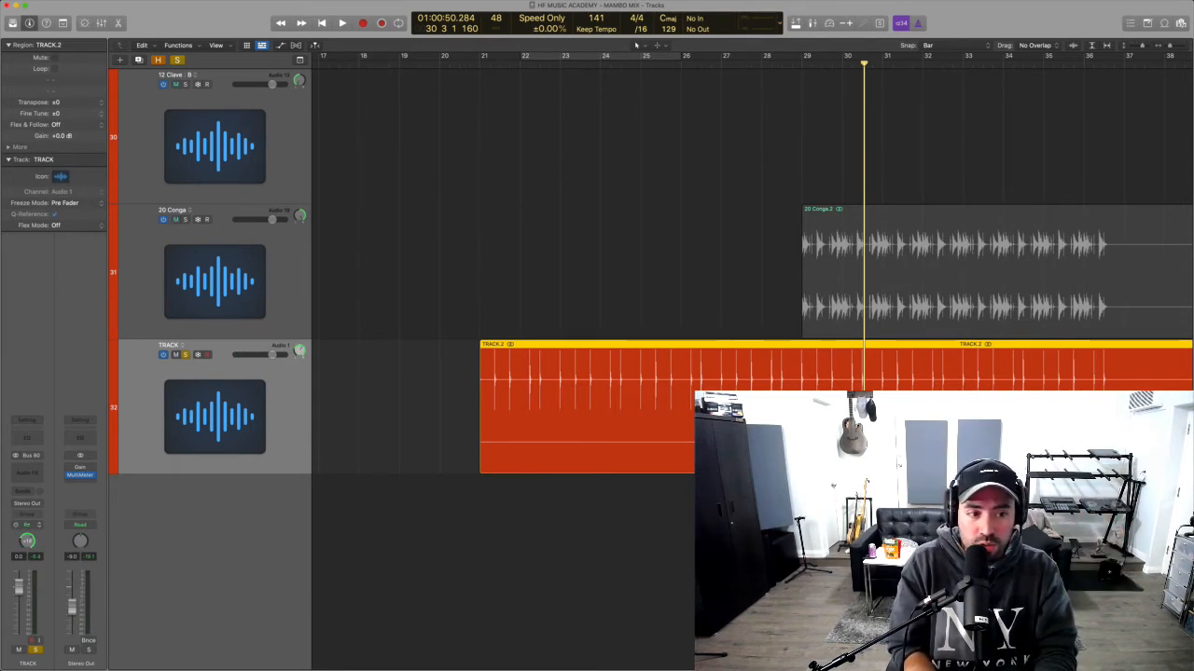
key(space)
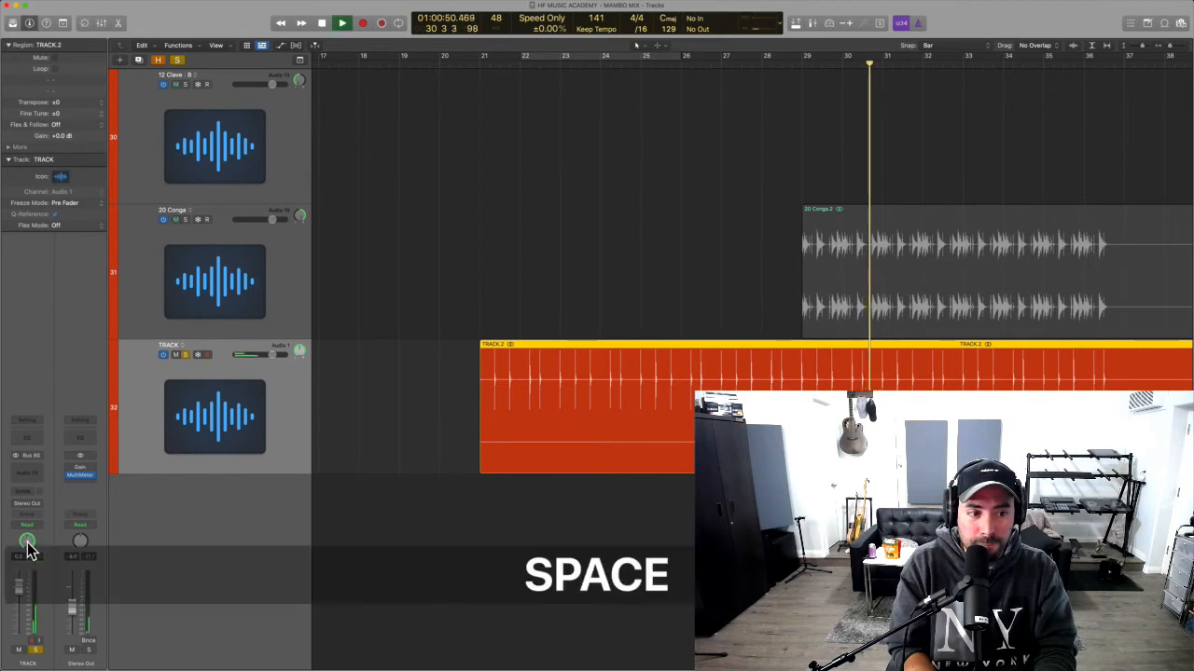
key(space)
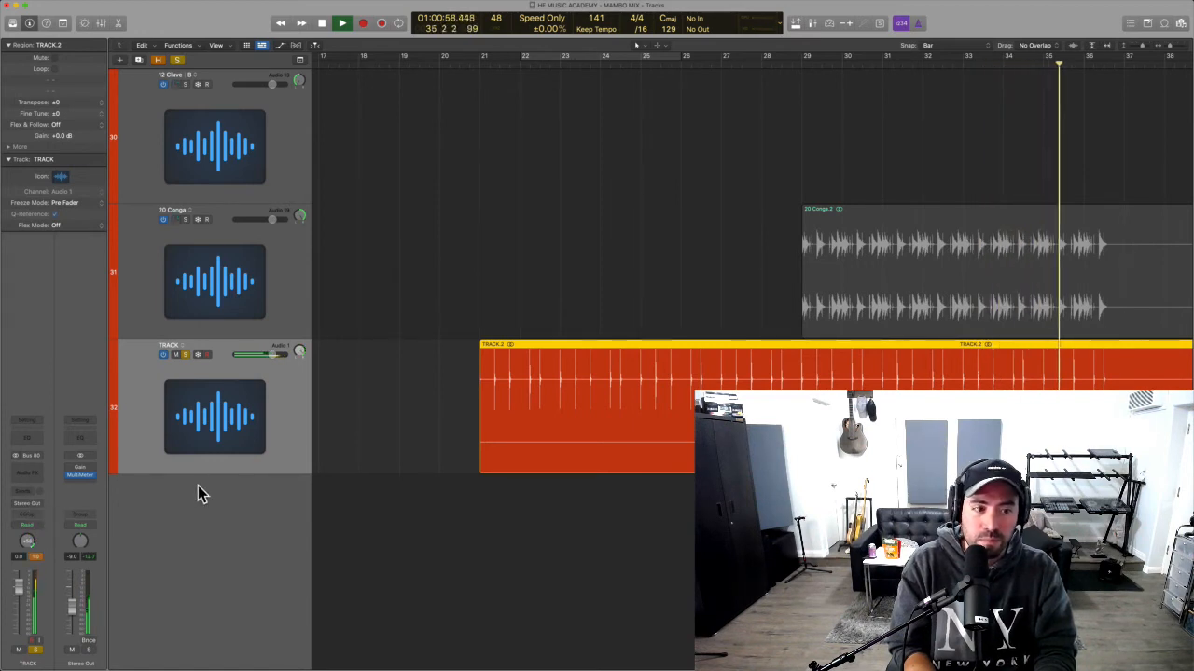
key(space)
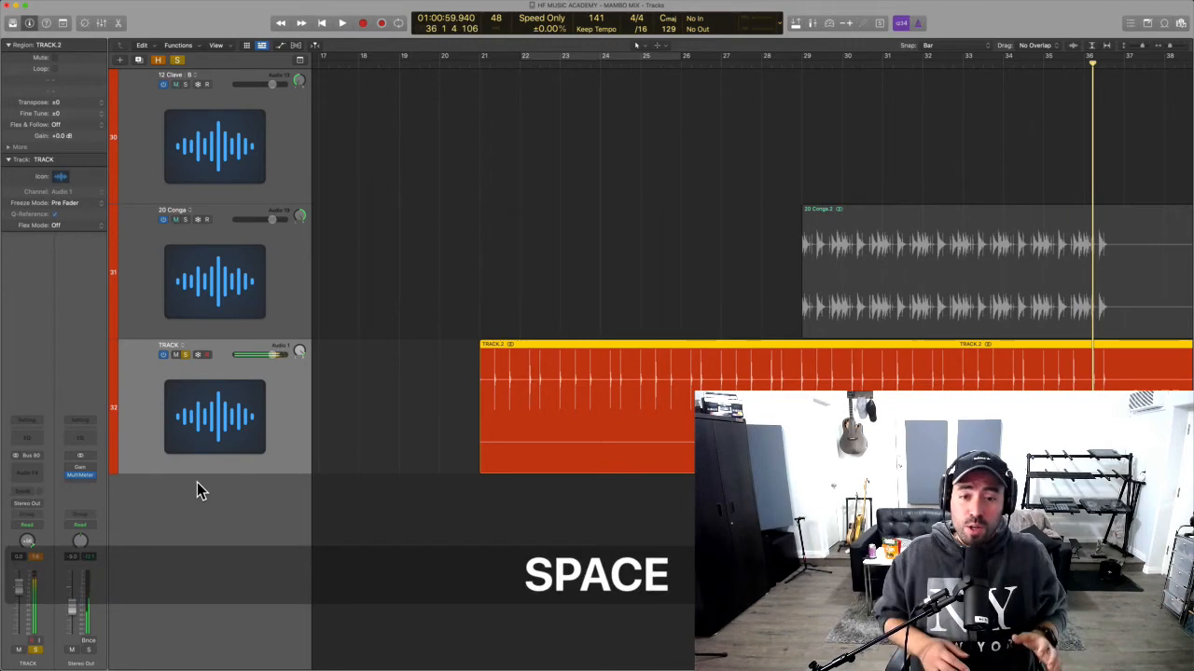